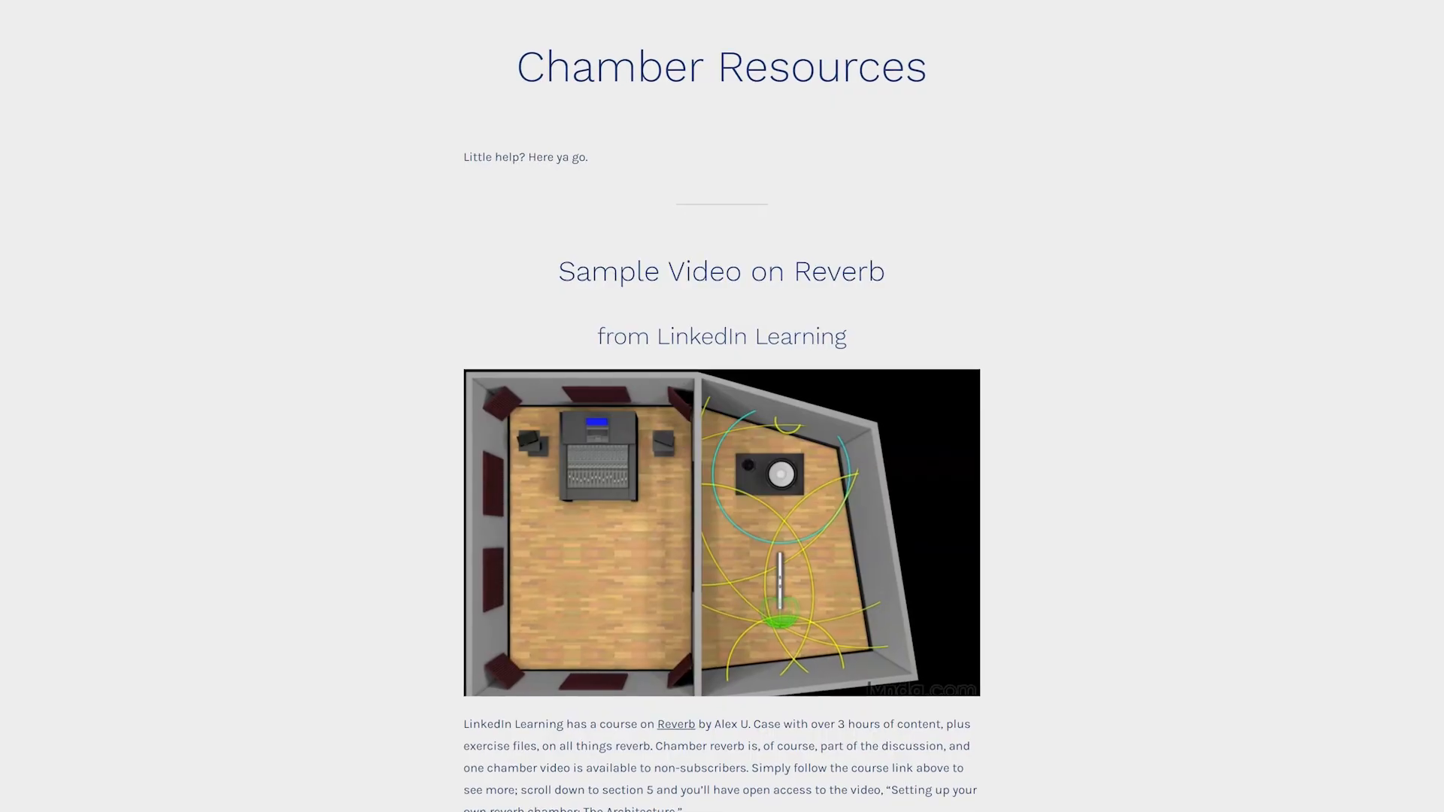
- Scroll the Create Your Chamber page down to the Choose Your Reverberant Space materials list
scroll(down, 3)
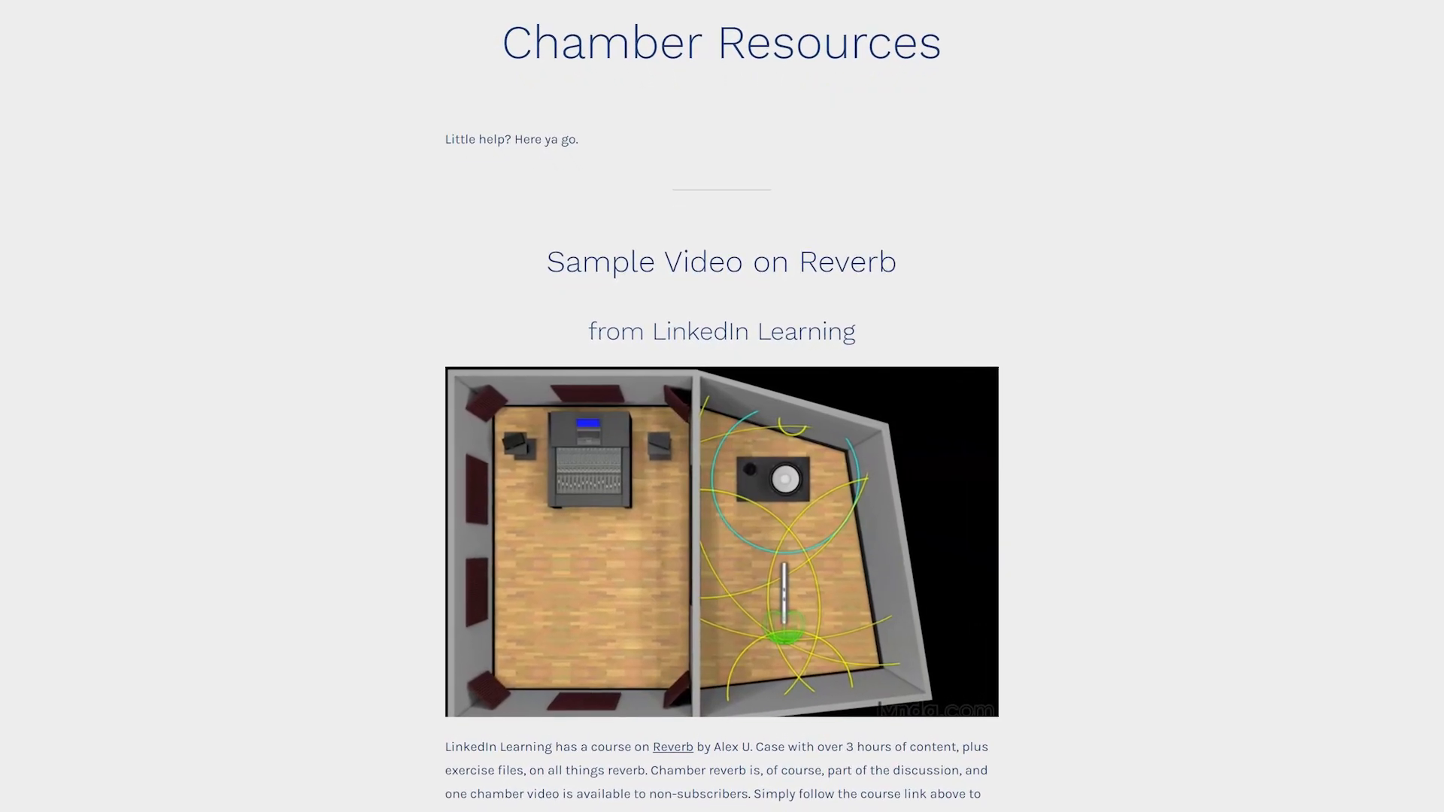
scroll(down, 3)
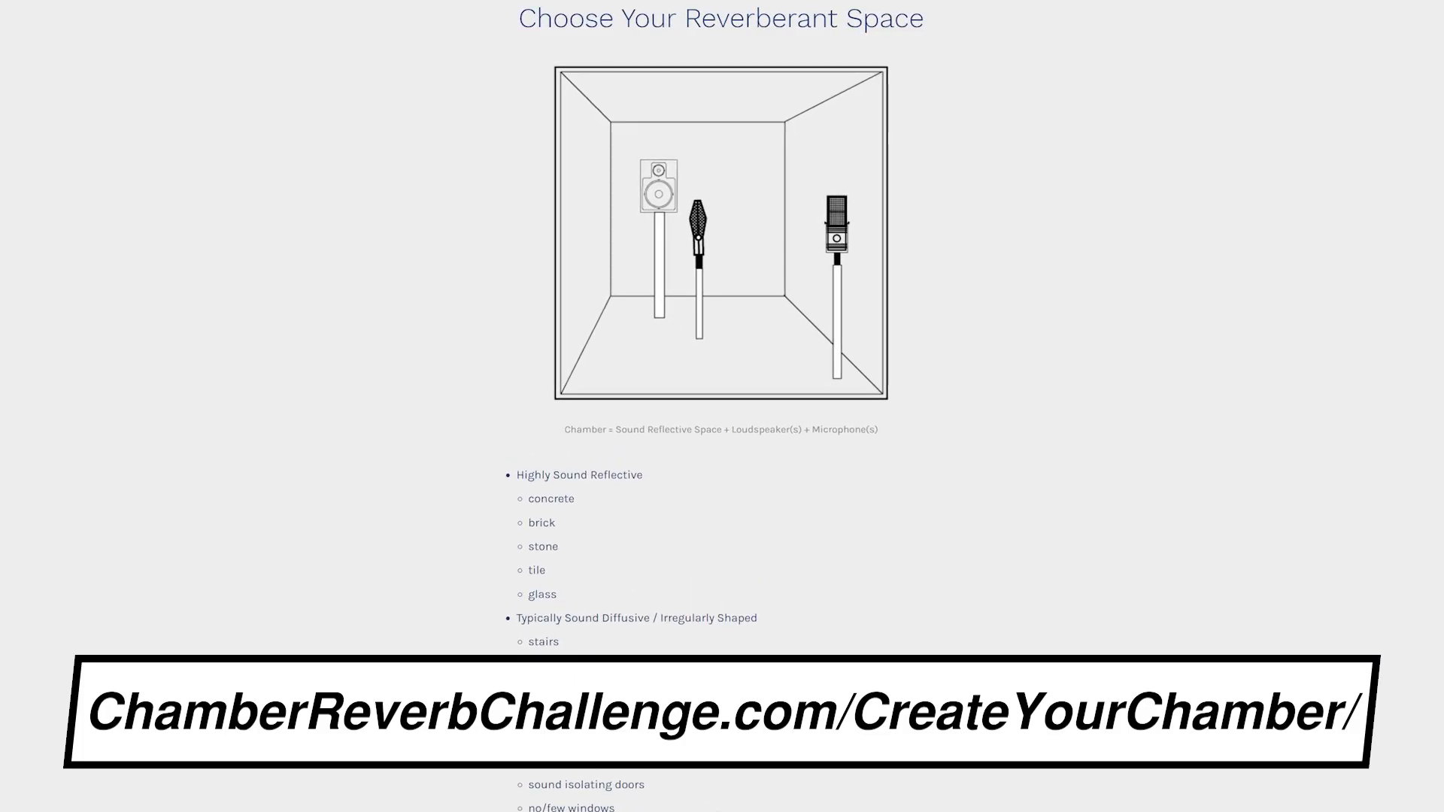
scroll(down, 3)
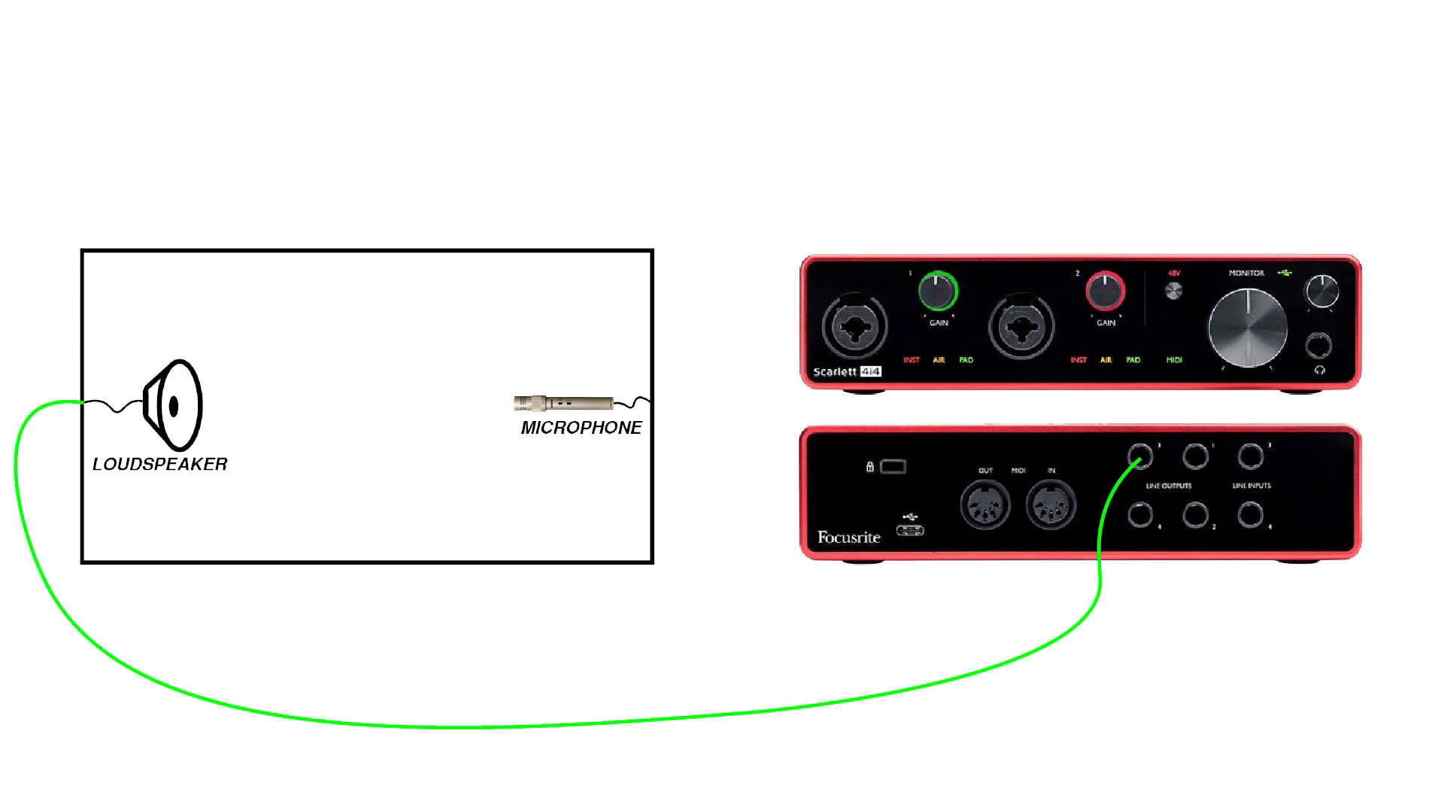
- Drag across the wiring diagram showing the loudspeaker cabled to line output 1 on the Scarlett 4i4
drag(635, 403, 852, 317)
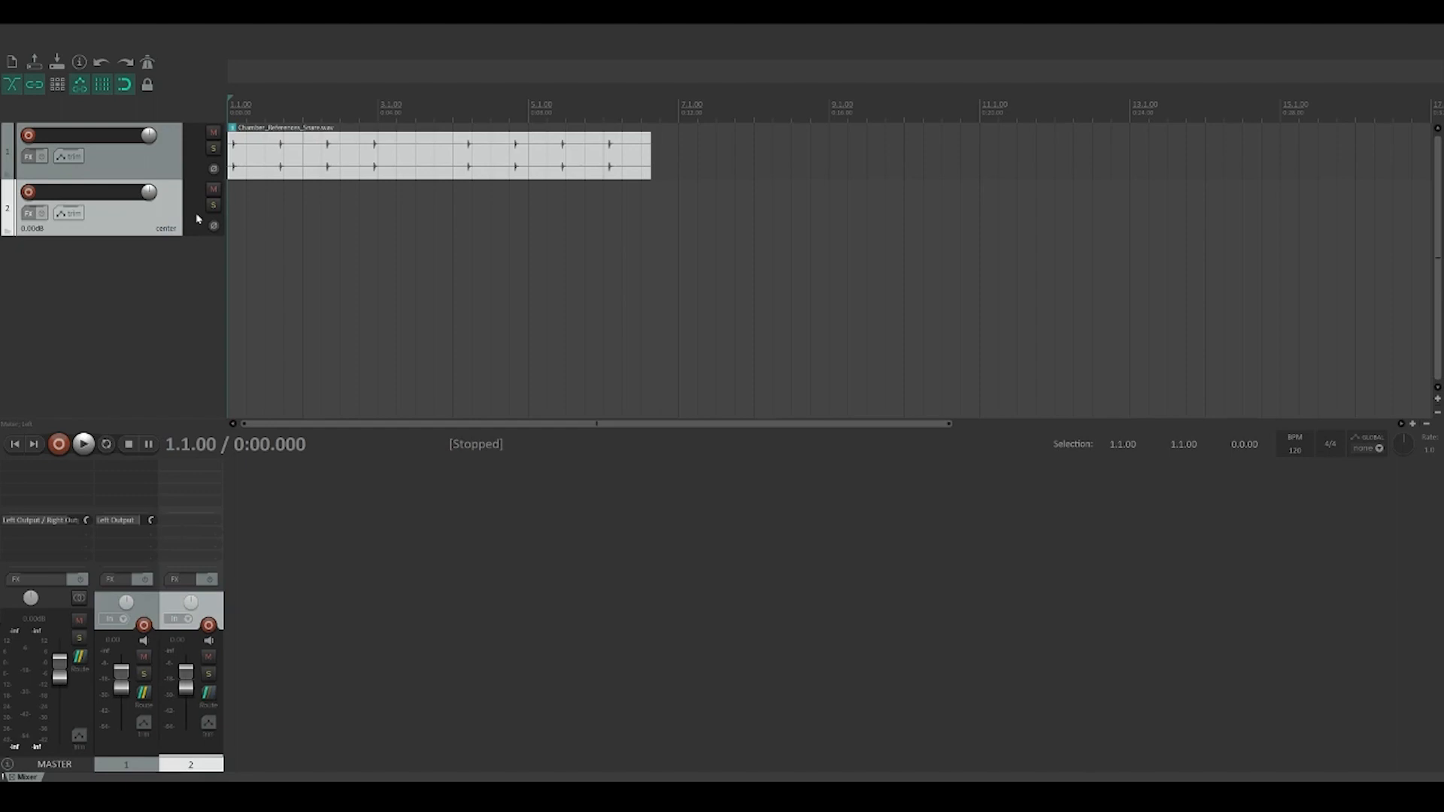
mouse_move(190, 255)
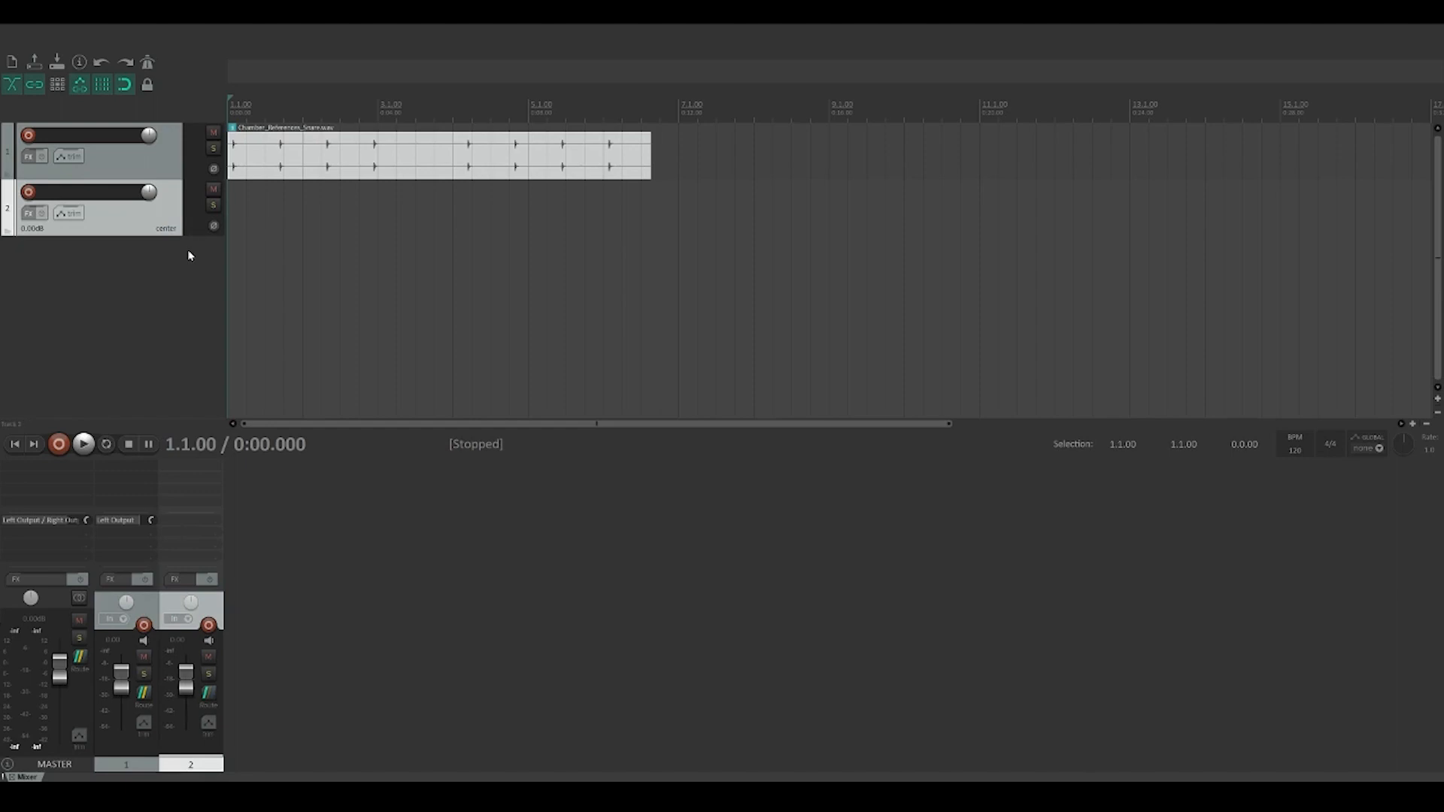
- Arm track 2 and start recording the room's reverb while the snare reference plays
click(29, 191)
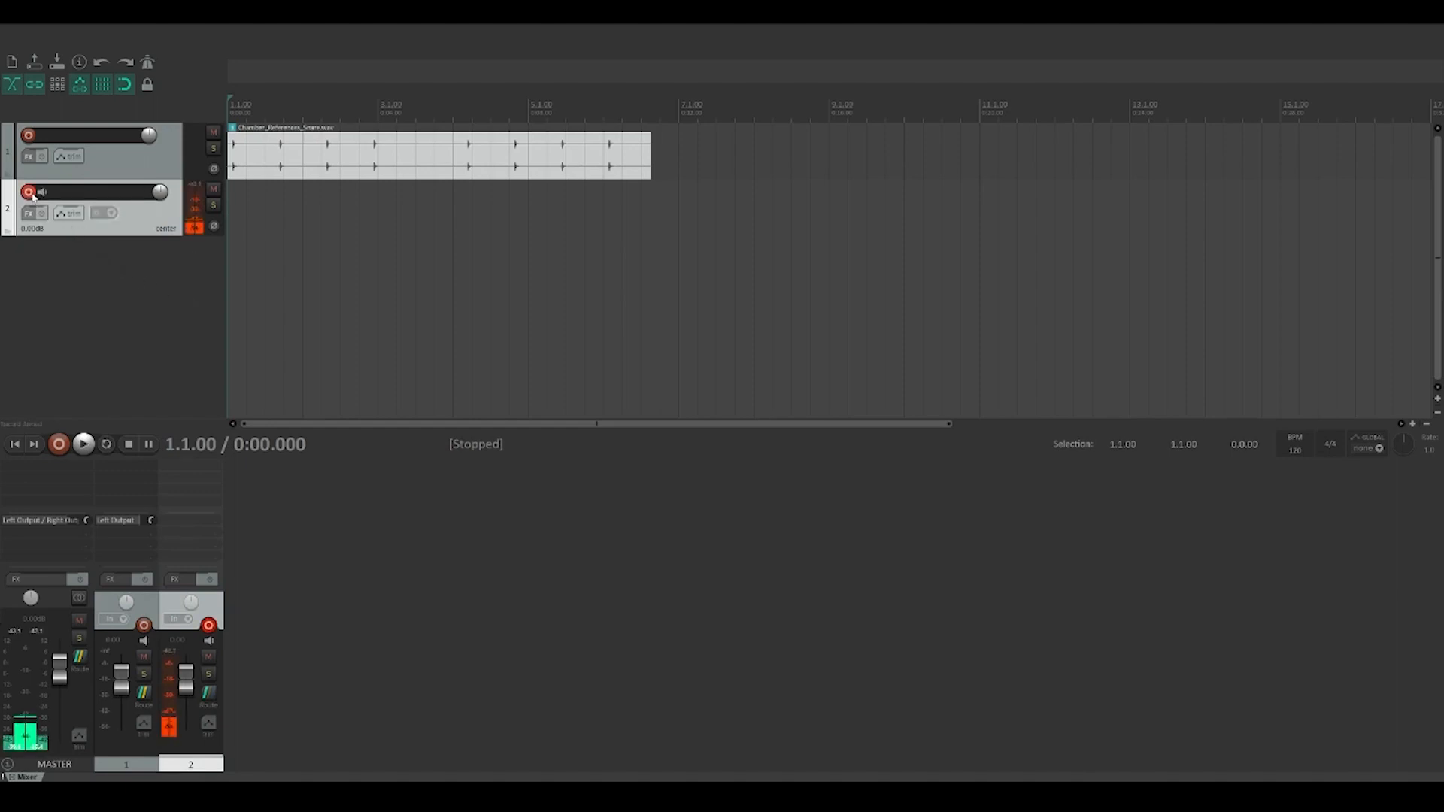
click(59, 444)
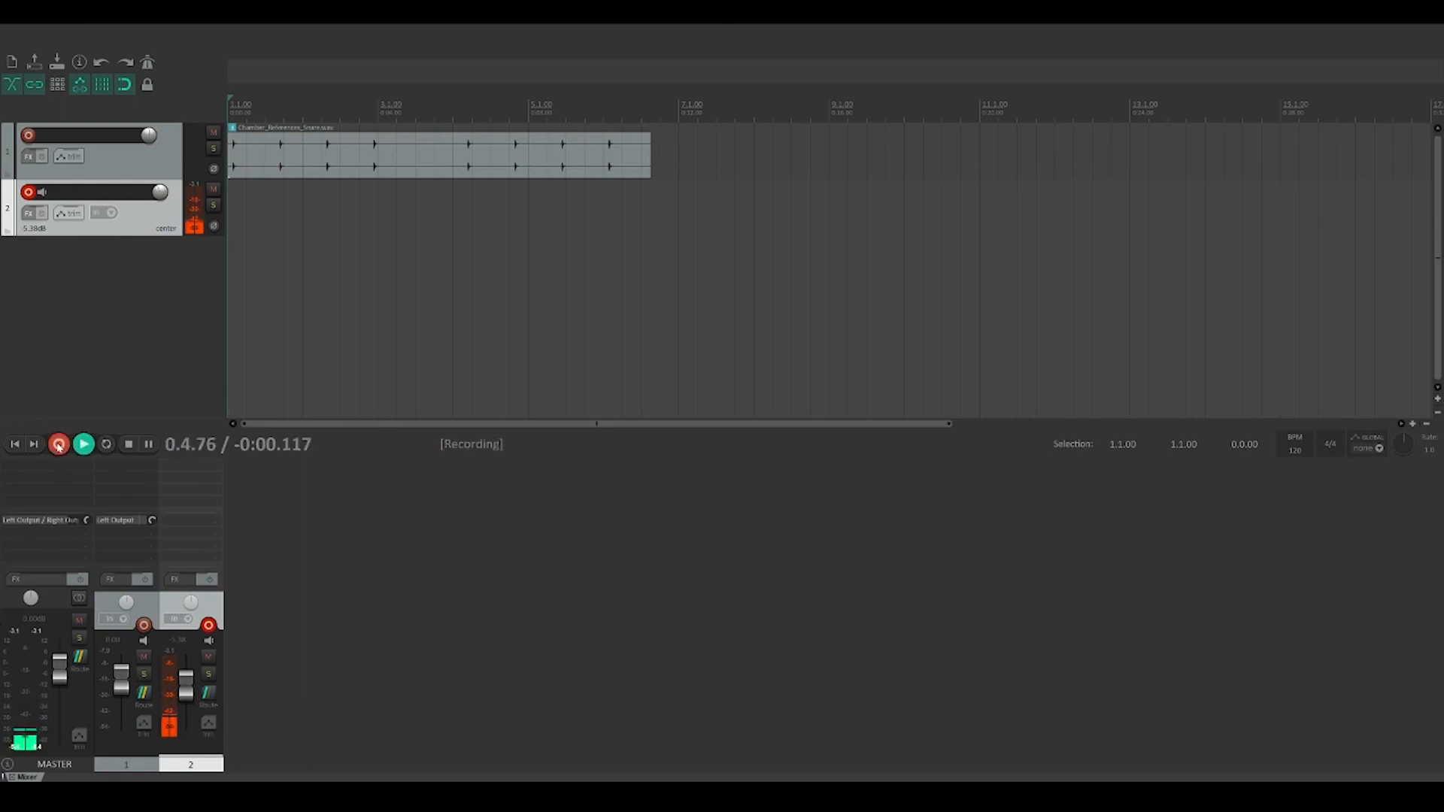